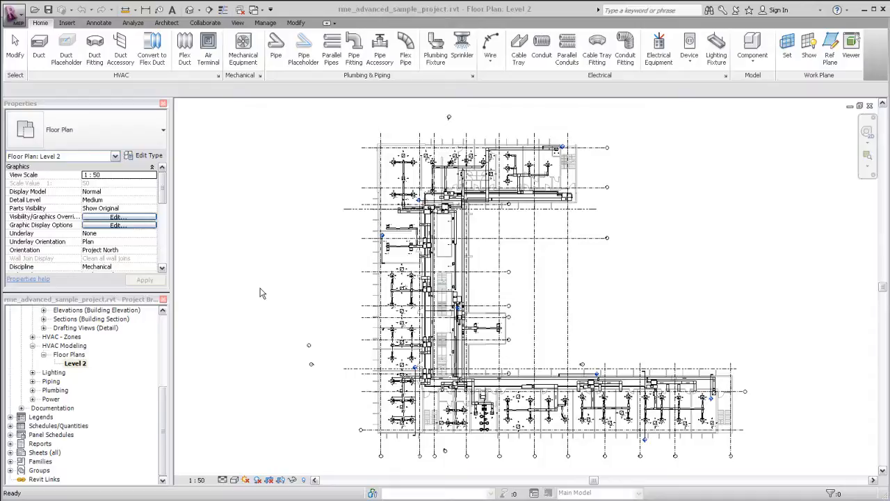
mouse_move(233, 312)
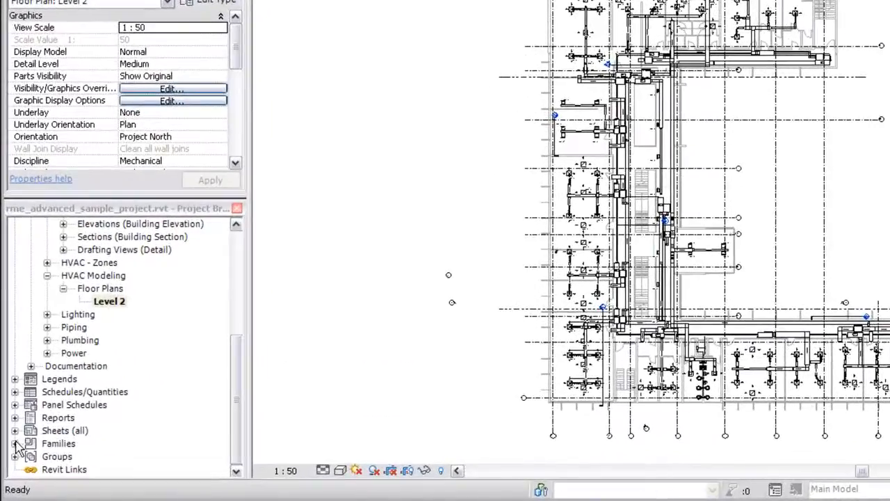
Step: Expand Families in the Project Browser down to the Duct System types
click(15, 442)
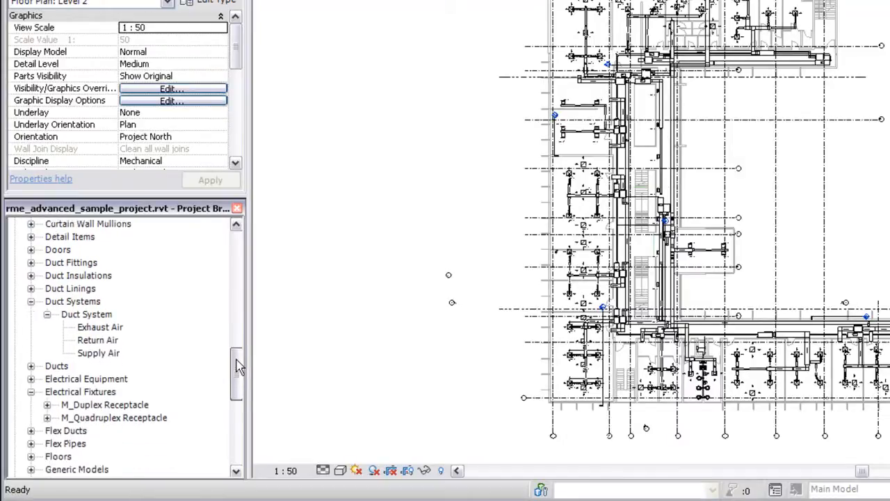
scroll(down, 3)
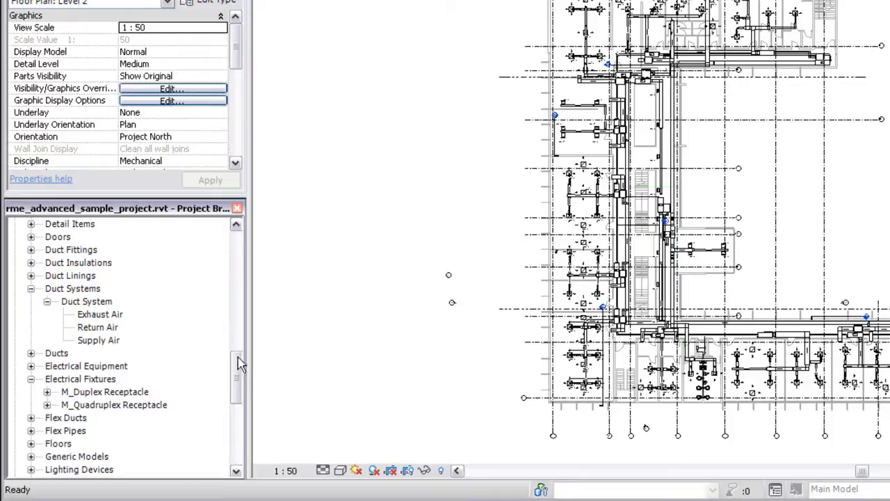
Step: Duplicate Supply Air and rename the 'Supply Air 2' copy to 'High Pressure Supply Air'
right_click(97, 340)
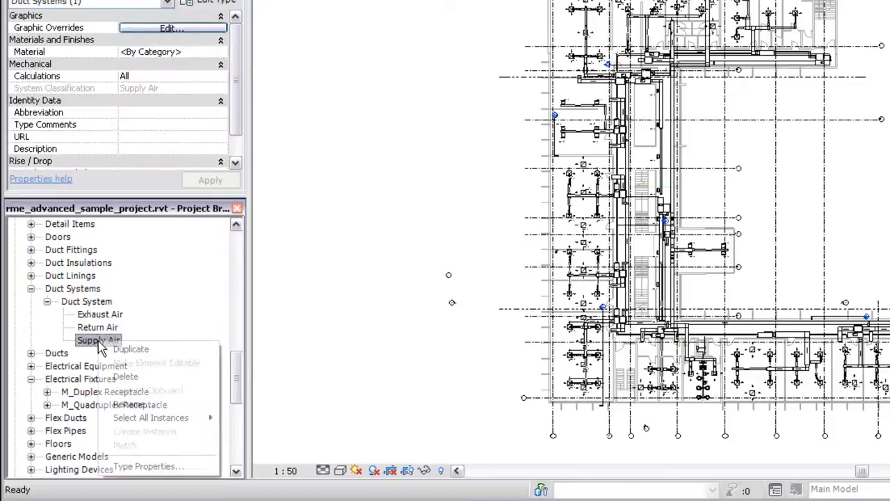
mouse_move(131, 349)
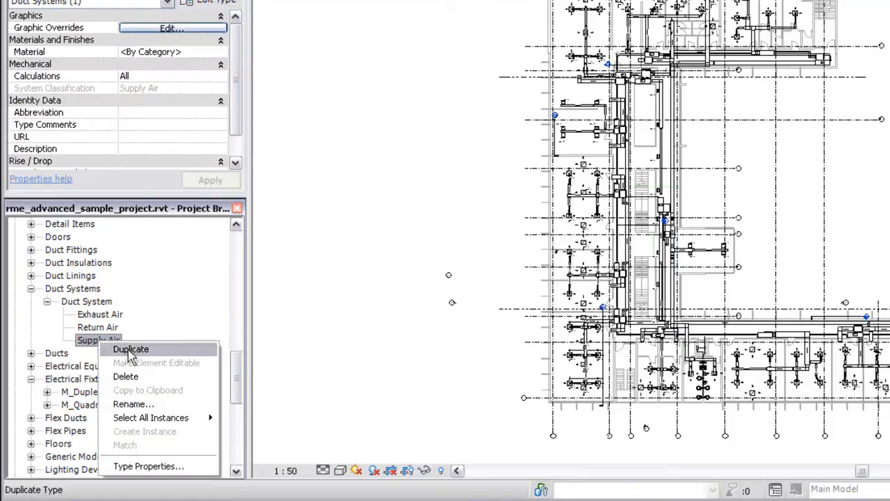
click(131, 348)
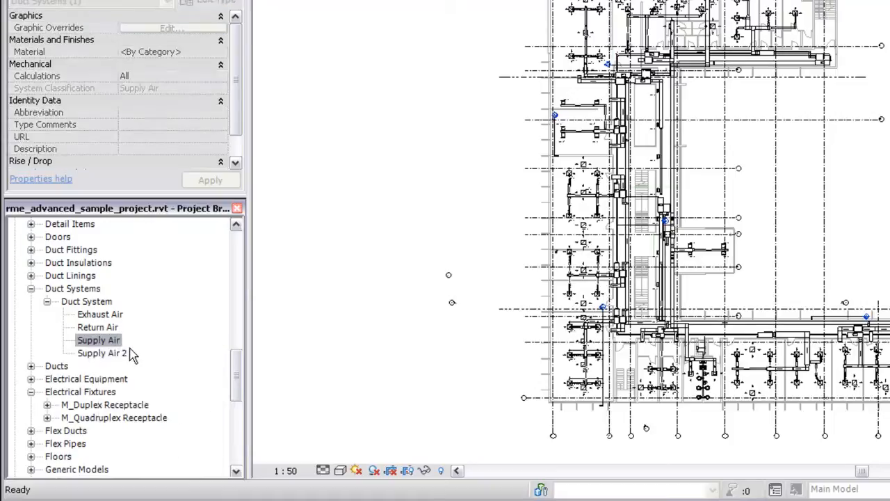
right_click(101, 353)
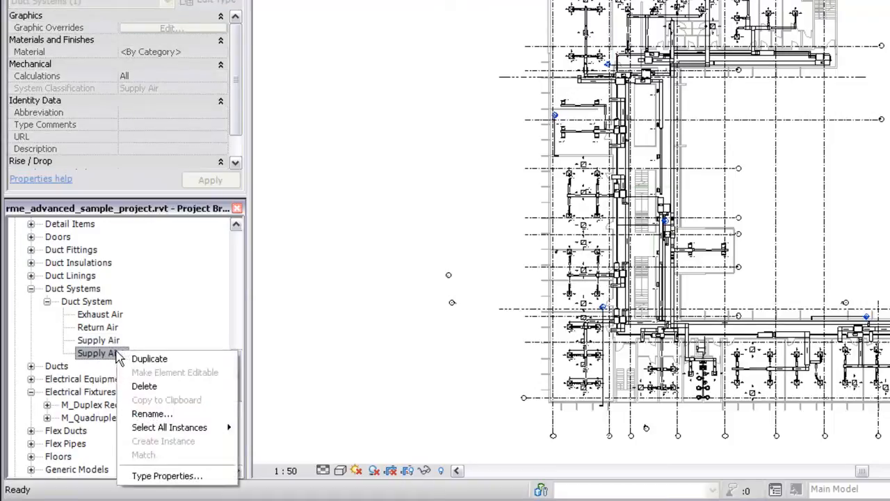
mouse_move(152, 415)
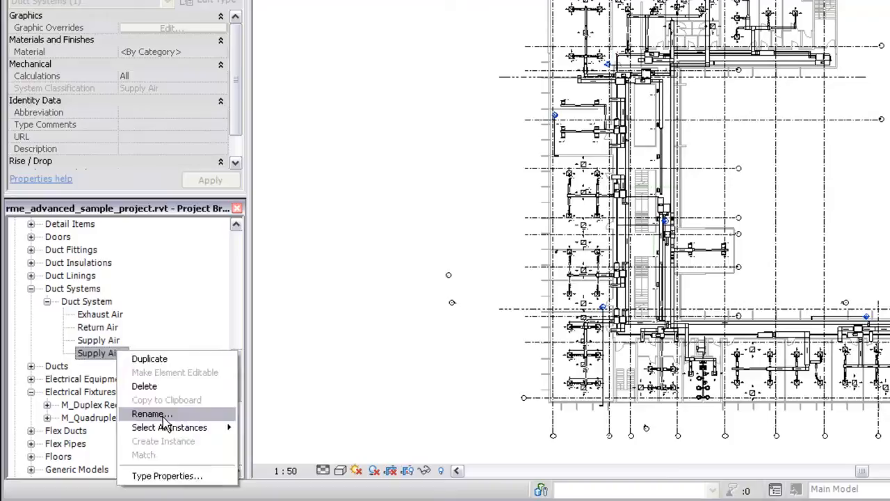
click(150, 414)
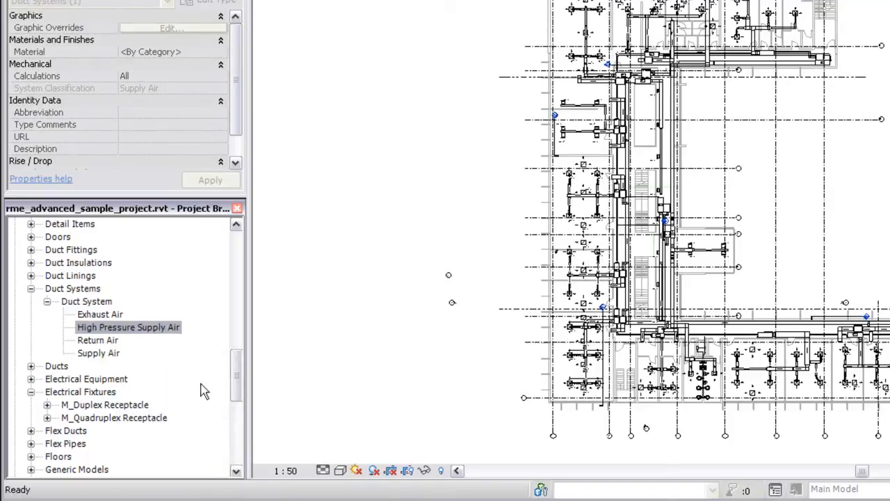
mouse_move(167, 332)
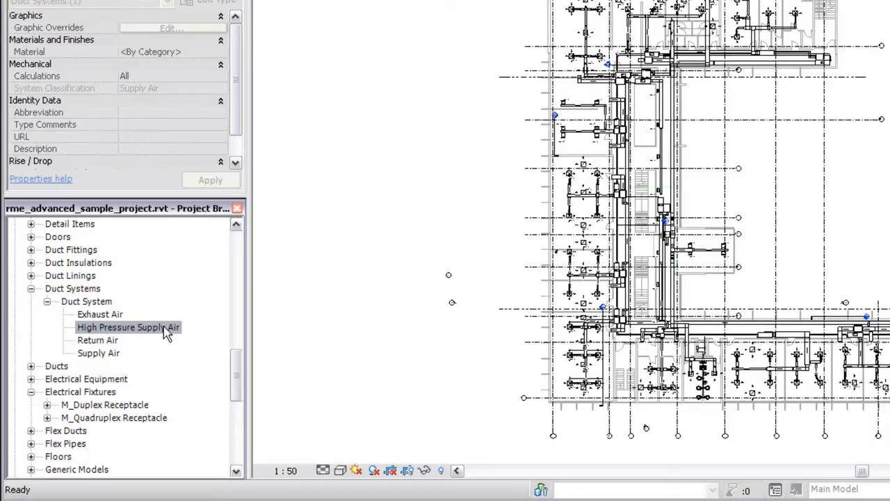
Step: Set Abbreviation to HPSA in the High Pressure Supply Air type properties
right_click(128, 327)
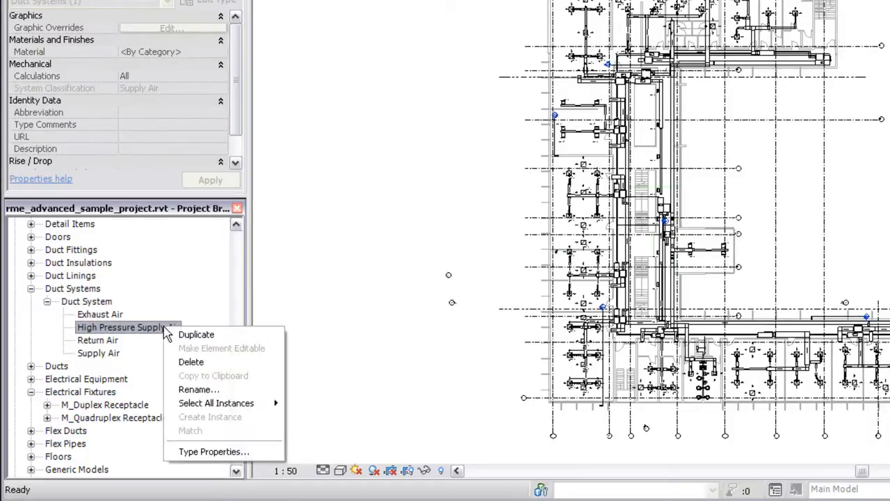
mouse_move(214, 450)
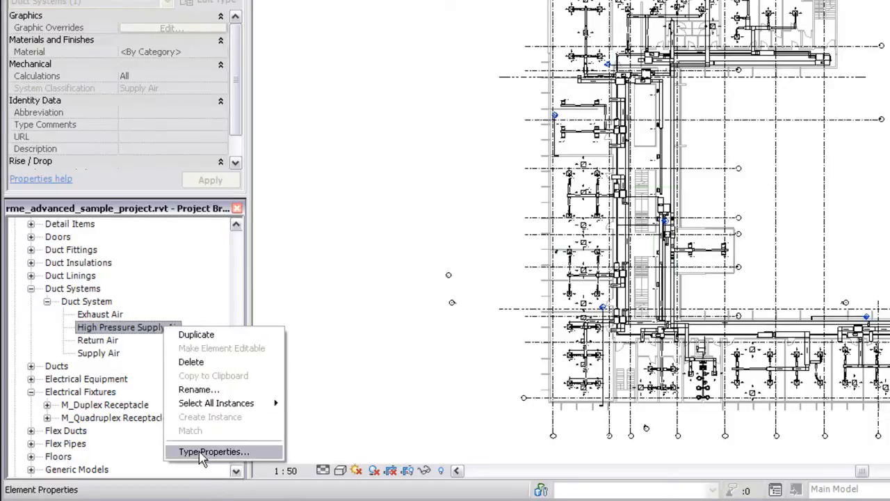
click(214, 451)
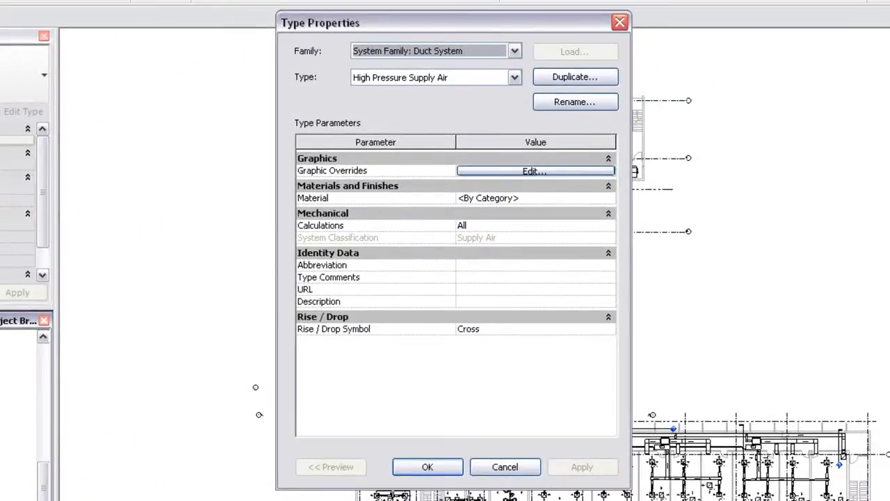
mouse_move(434, 313)
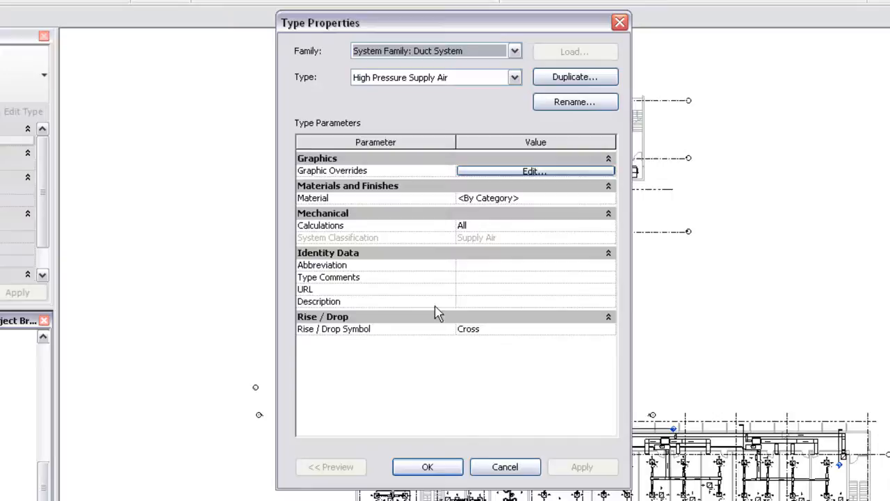
mouse_move(466, 295)
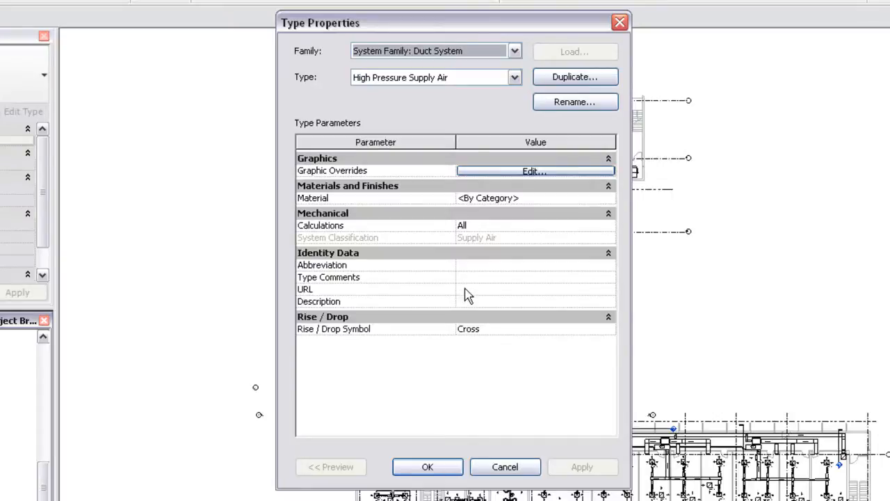
click(534, 265)
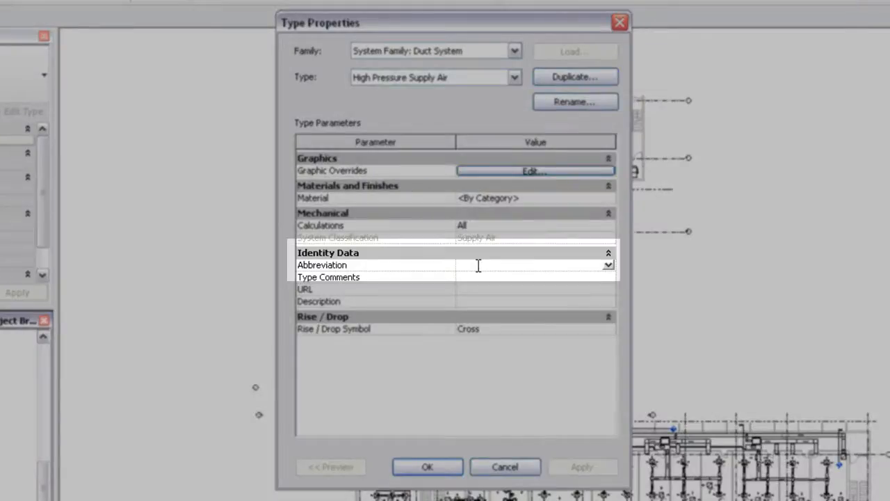
text(HPS)
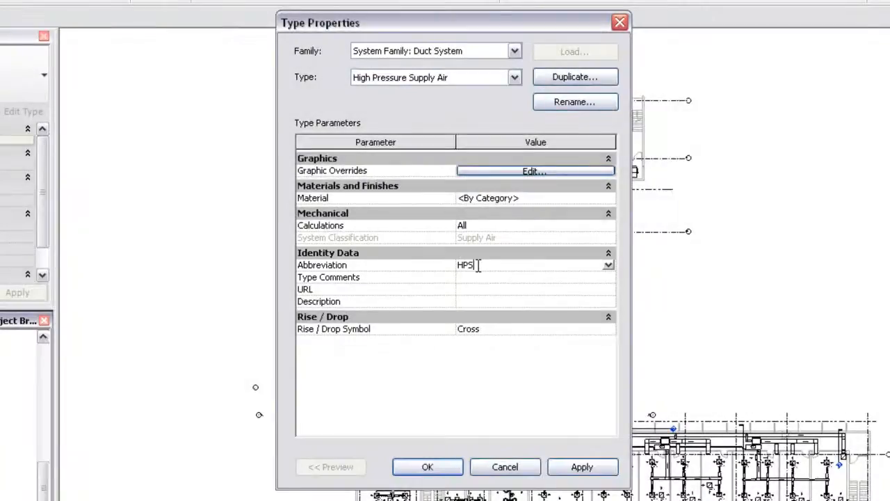
text(A)
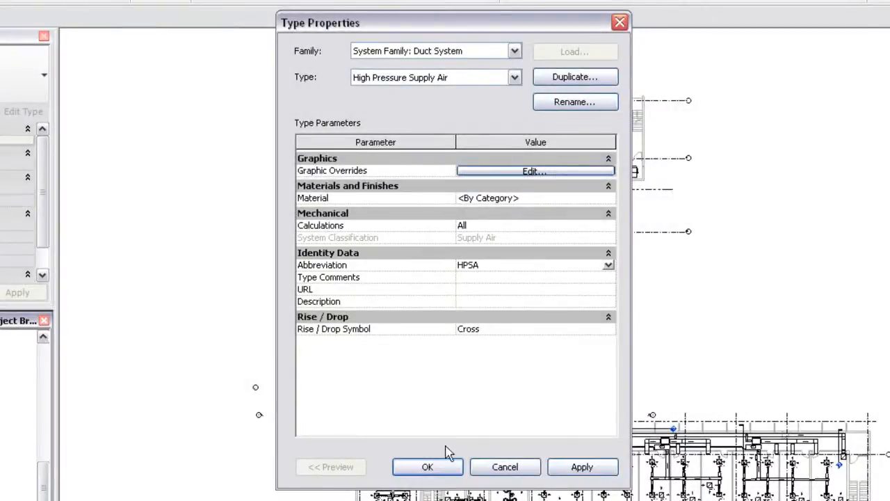
click(427, 467)
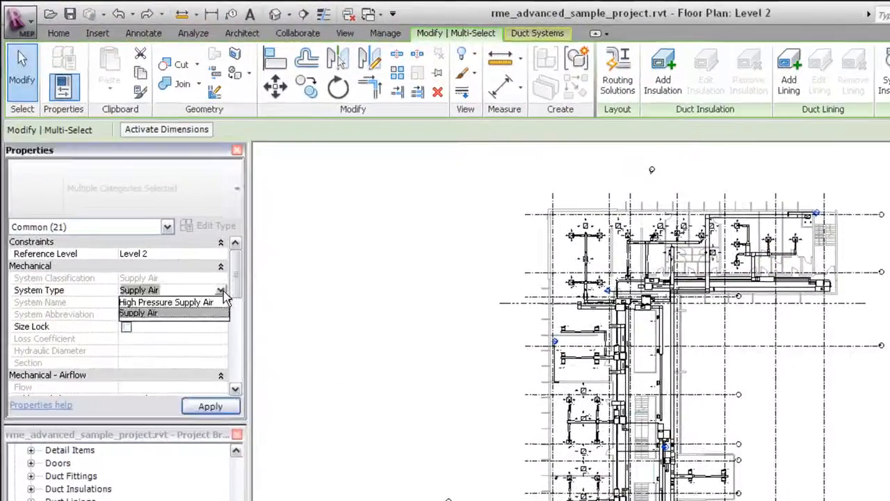
mouse_move(166, 302)
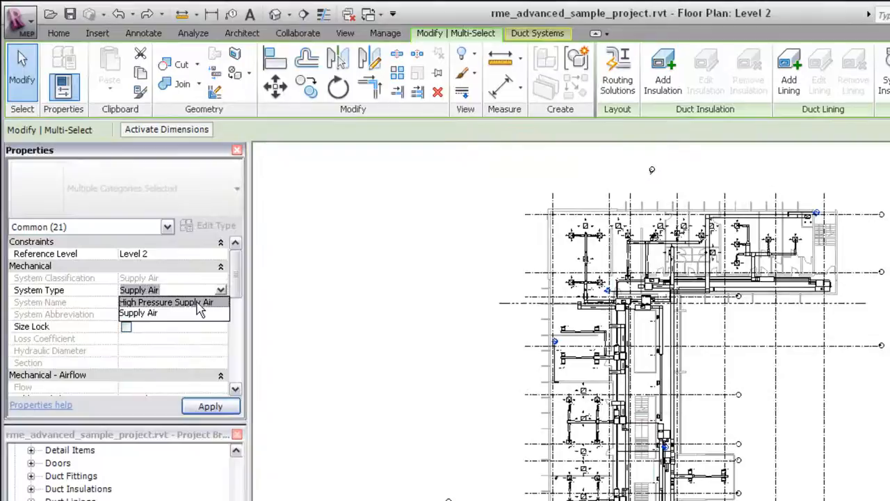
Step: Set the selected ducts' System Type to High Pressure Supply Air
click(166, 302)
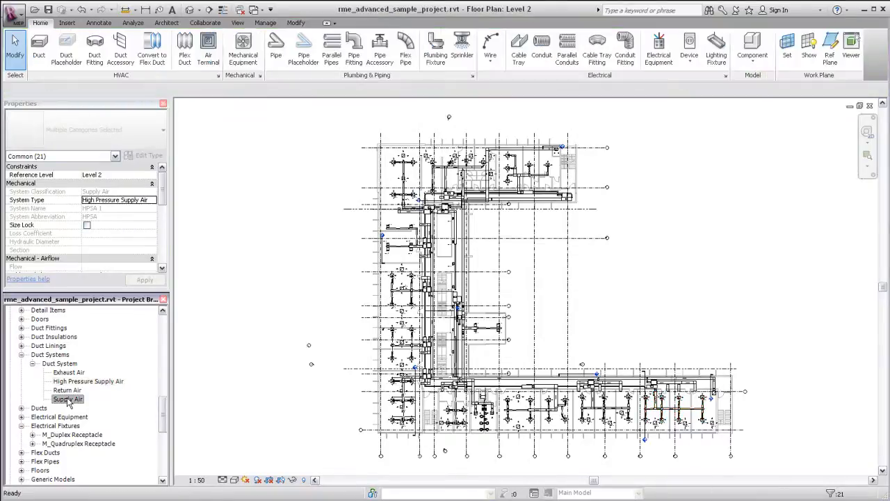
Step: Give the Supply Air type a gray line colour in its Graphic Overrides
right_click(66, 398)
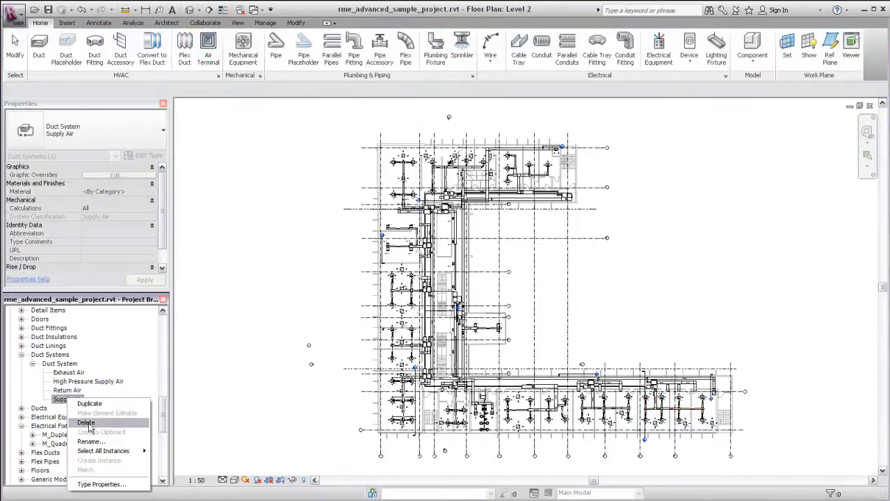
click(100, 484)
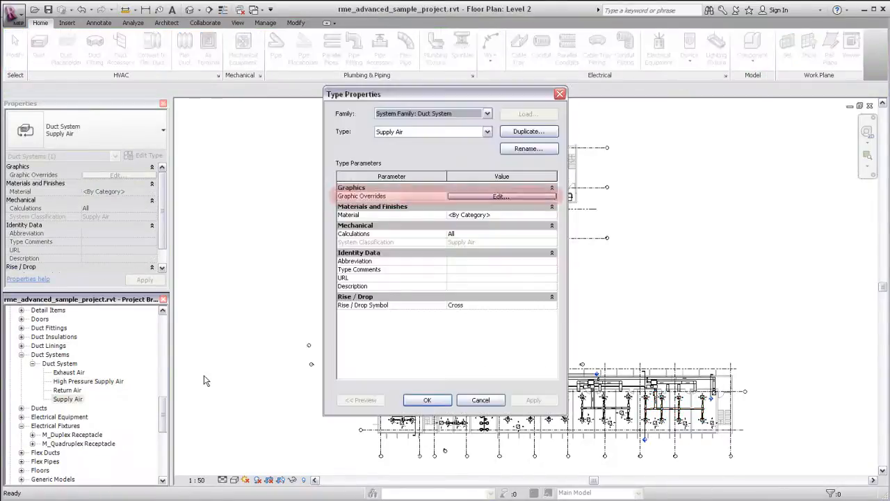
click(501, 194)
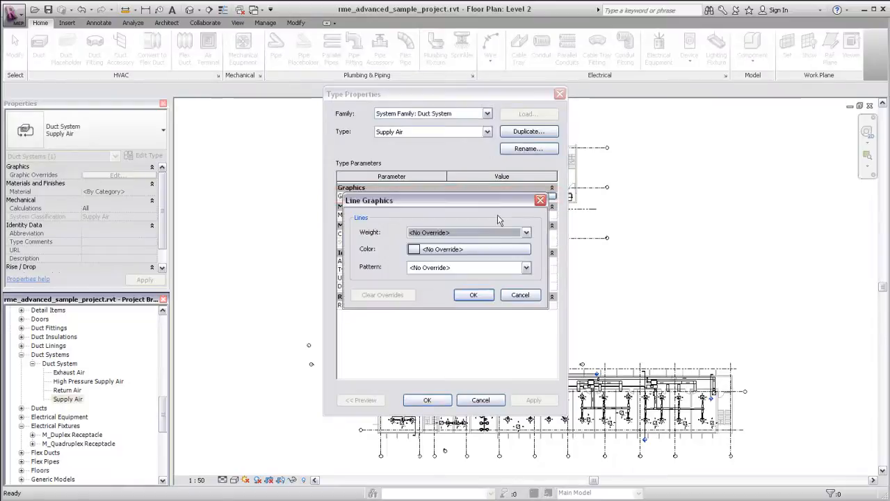
click(413, 249)
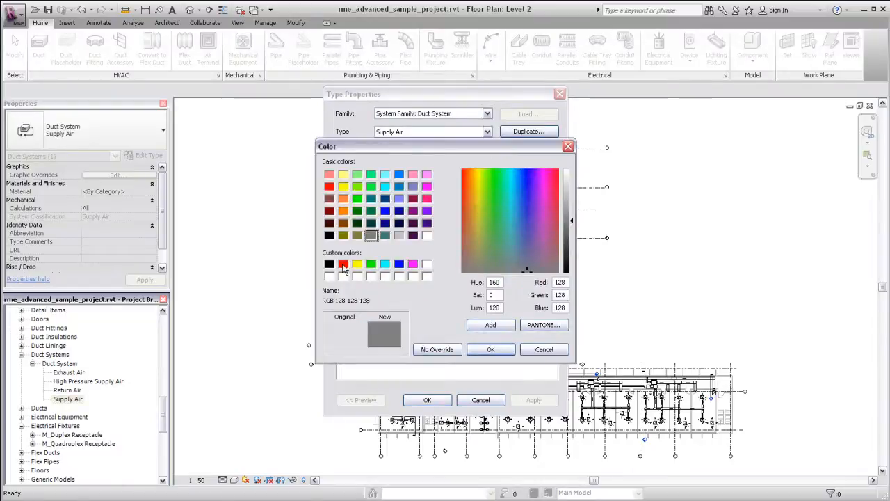
click(489, 349)
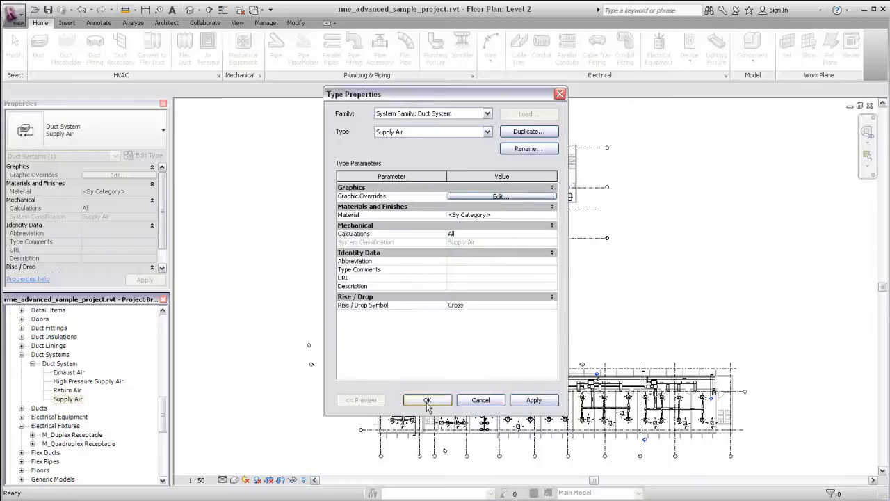